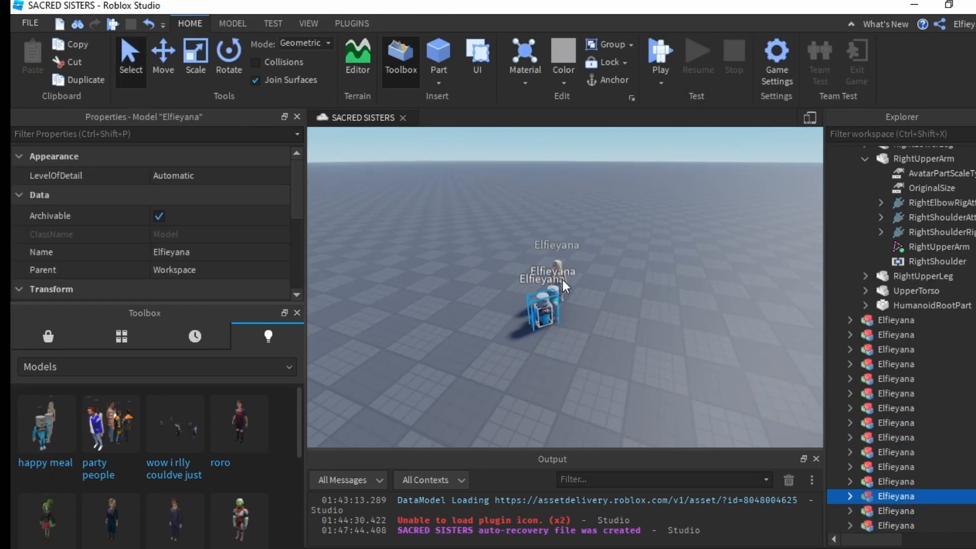
# Find HD Admin in the Toolbox, insert it, and bring up actions on an item in its Explorer folder
pyautogui.click(351, 23)
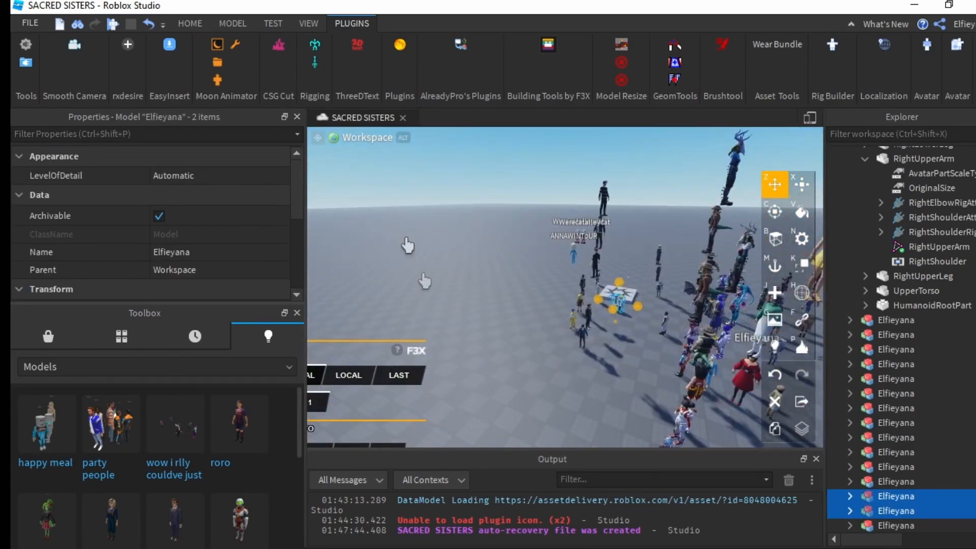
pyautogui.click(181, 23)
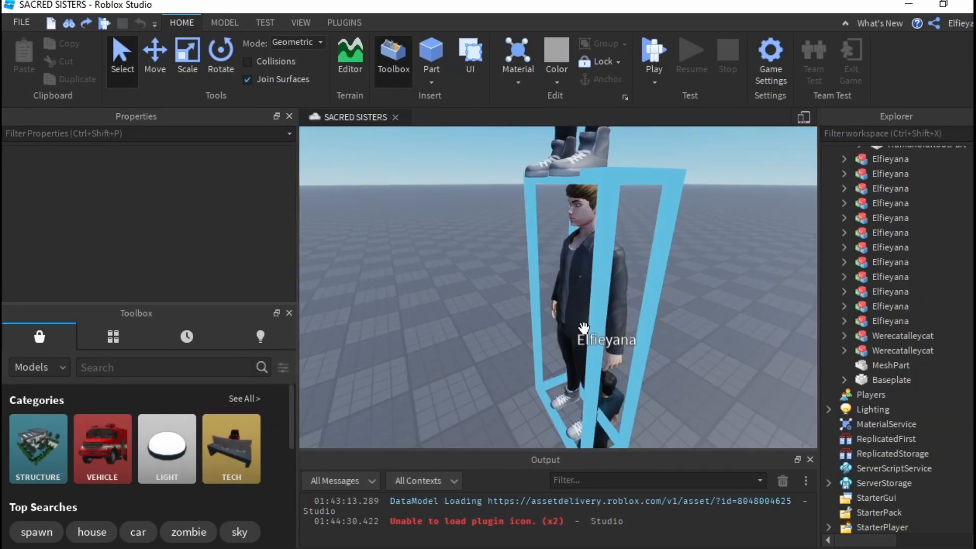
pyautogui.write('HD')
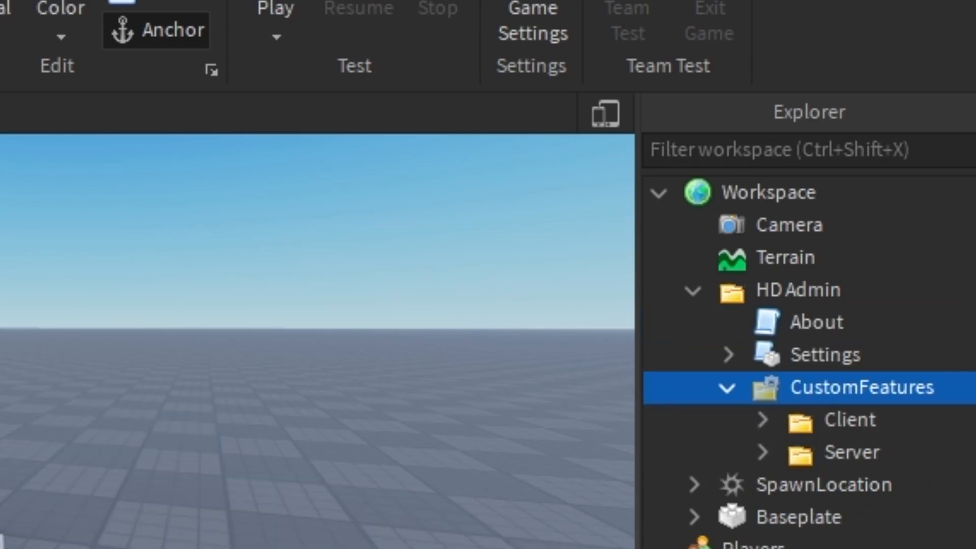
pyautogui.rightClick(861, 386)
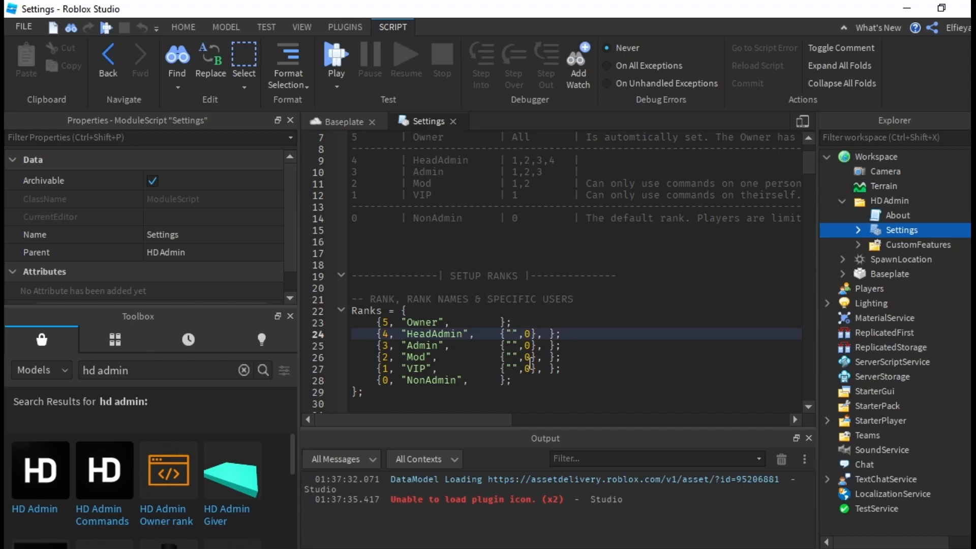
# Enter the username Elfieyana under the HeadAdmin rank, then return to the 3D scene
pyautogui.write('E')
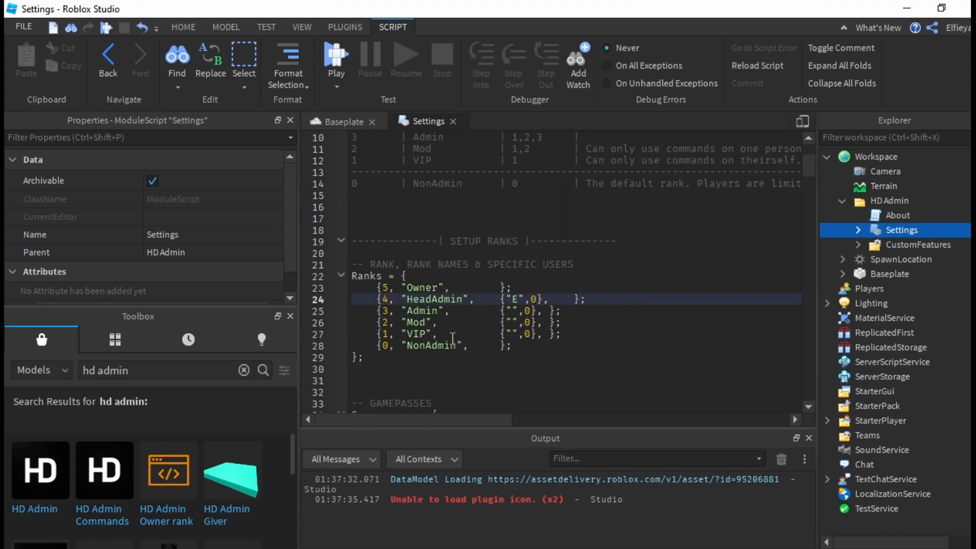
pyautogui.write('Elfieyana')
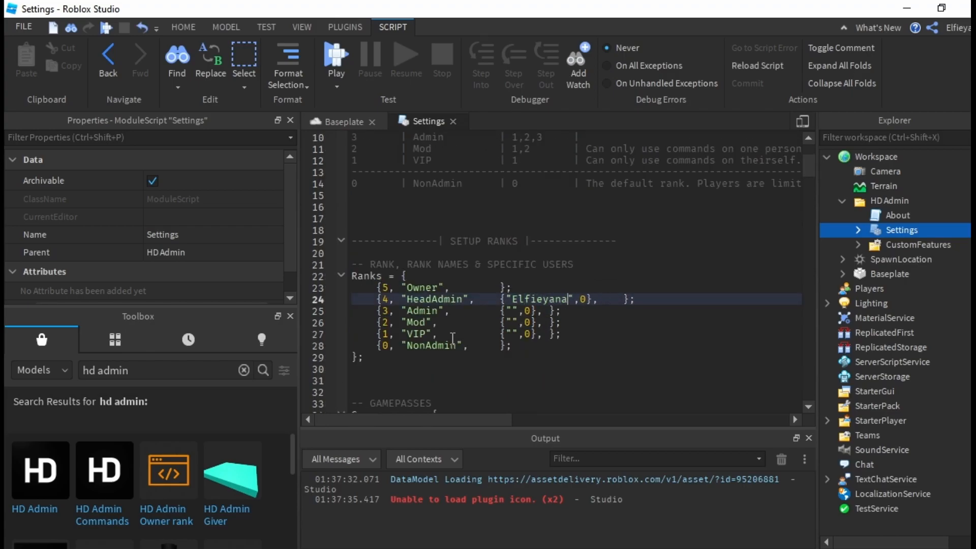
pyautogui.click(340, 121)
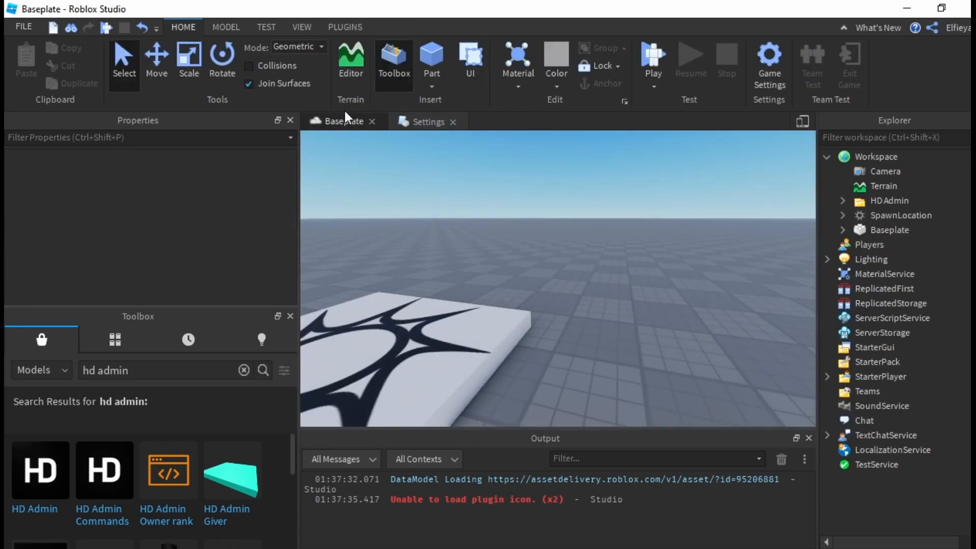
pyautogui.click(653, 56)
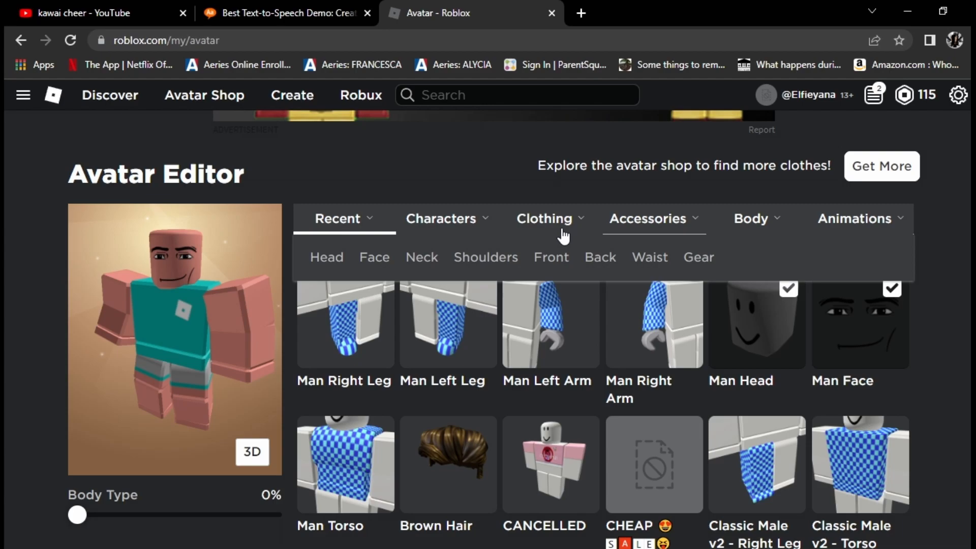
# Show the avatar's Body settings with the R15 body type in use
pyautogui.click(751, 219)
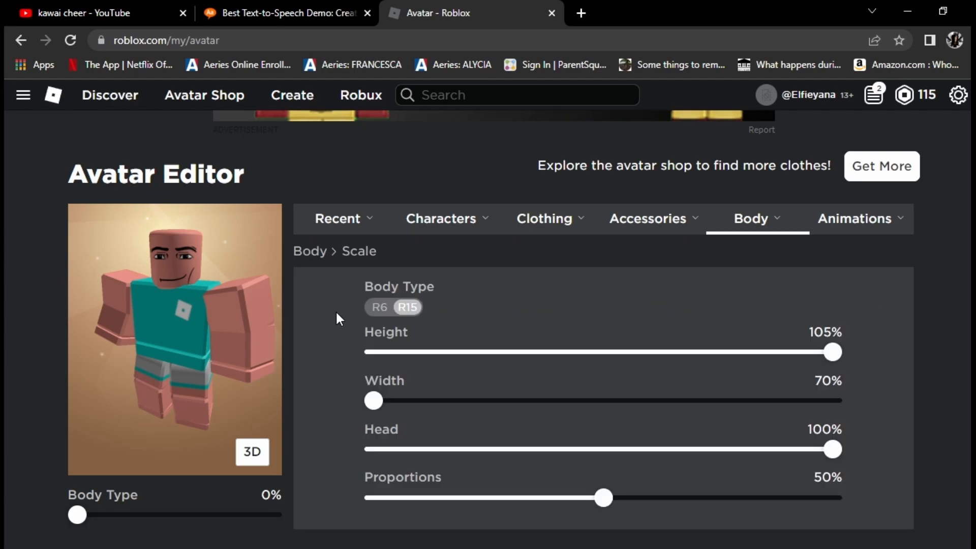
pyautogui.moveTo(479, 441)
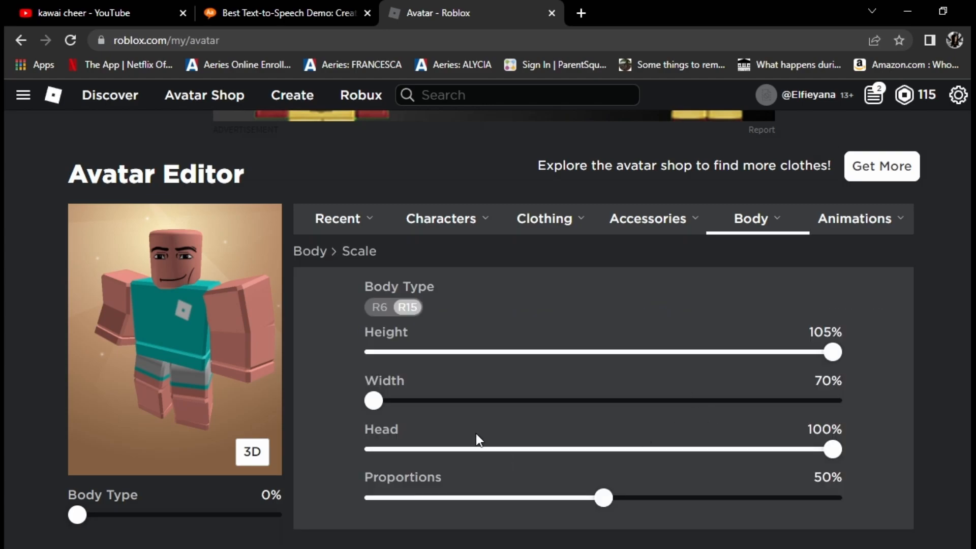
pyautogui.moveTo(729, 281)
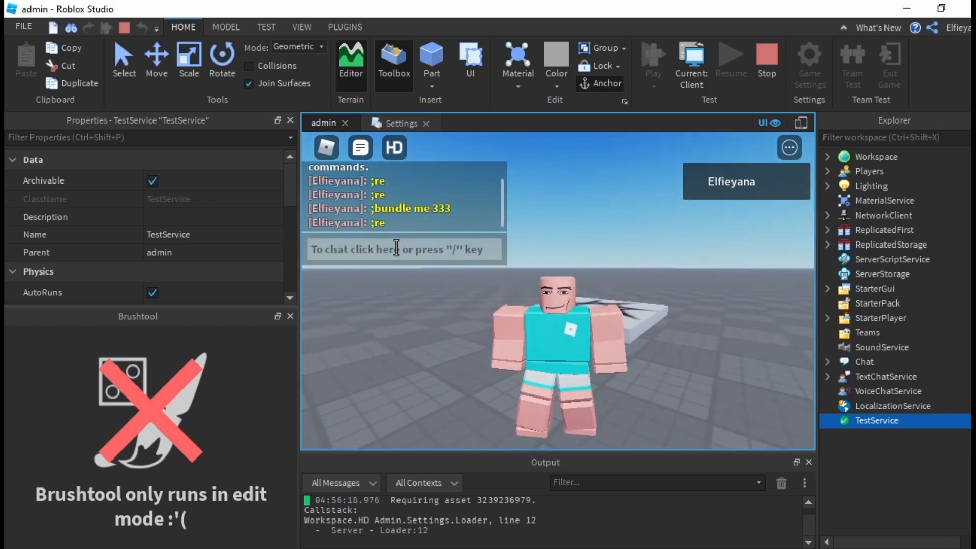
# Start typing a ;bundle me command in the playtest chat
pyautogui.click(402, 249)
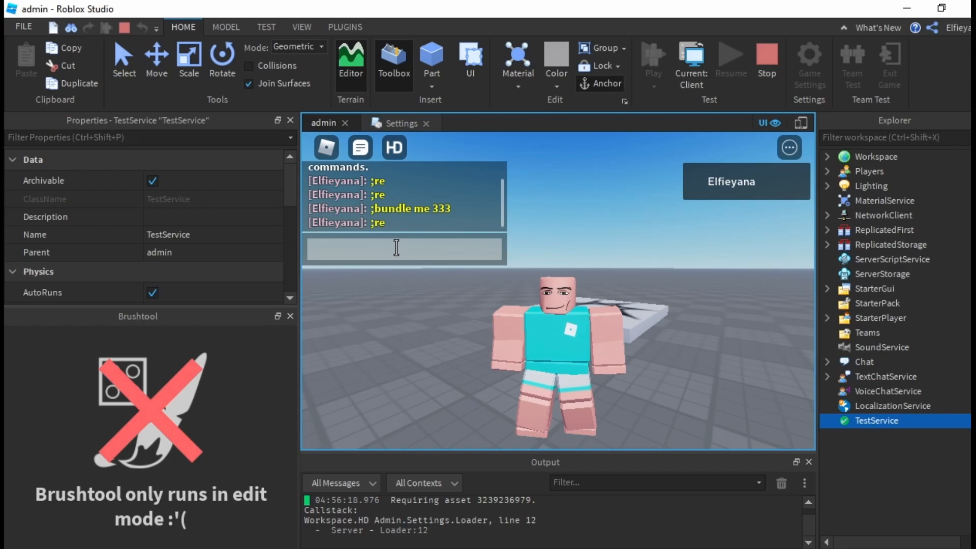
pyautogui.write(';bundle me')
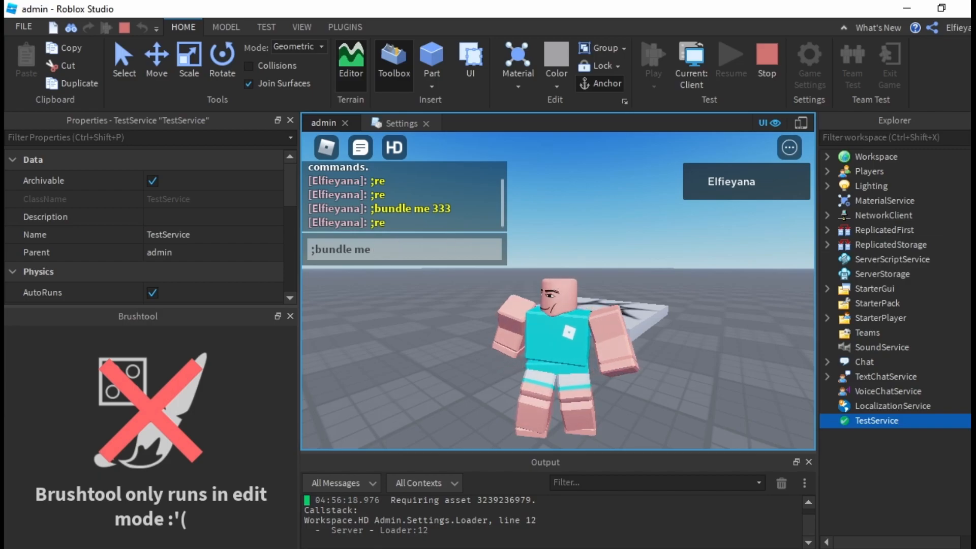
# Pick out the bundle id 333 from the Lady Darkshade page address and look down the page
pyautogui.click(471, 12)
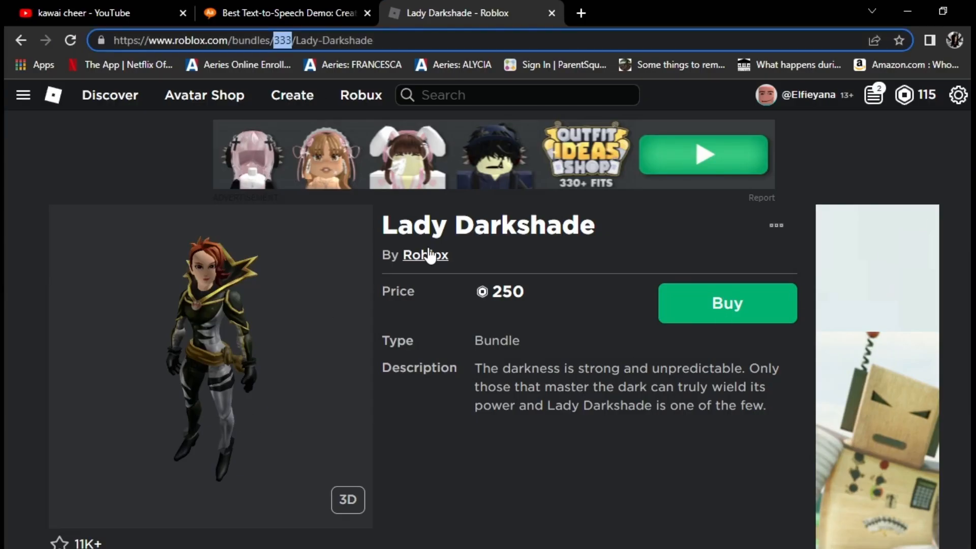
pyautogui.scroll(-3)
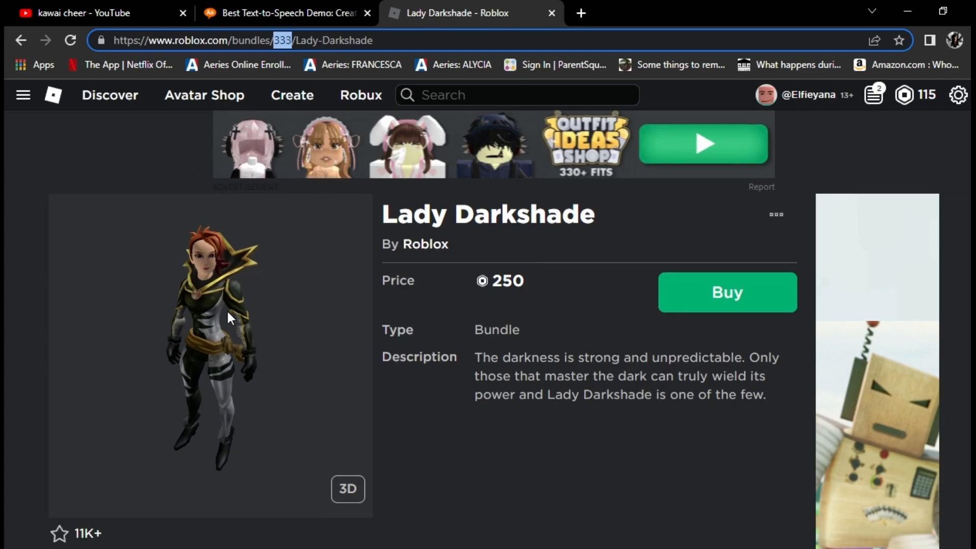
pyautogui.scroll(-3)
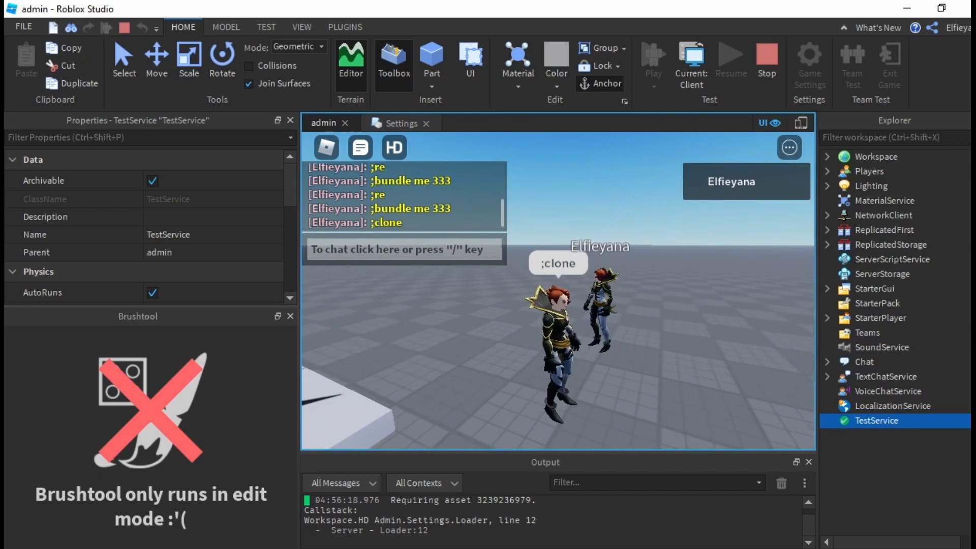
# Enter bundle and clone commands in chat, select the avatar clone models, and start Save to Roblox
pyautogui.click(403, 248)
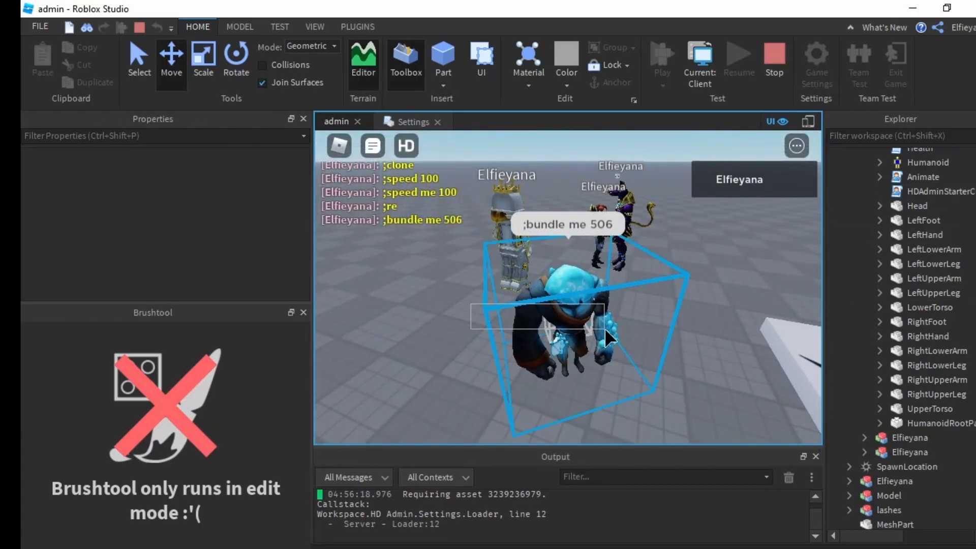
pyautogui.click(895, 357)
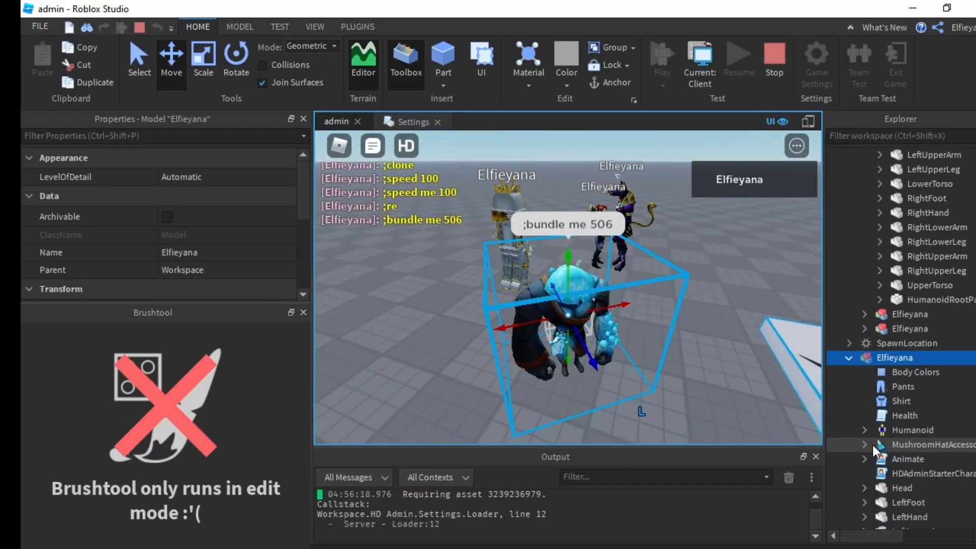
pyautogui.click(933, 444)
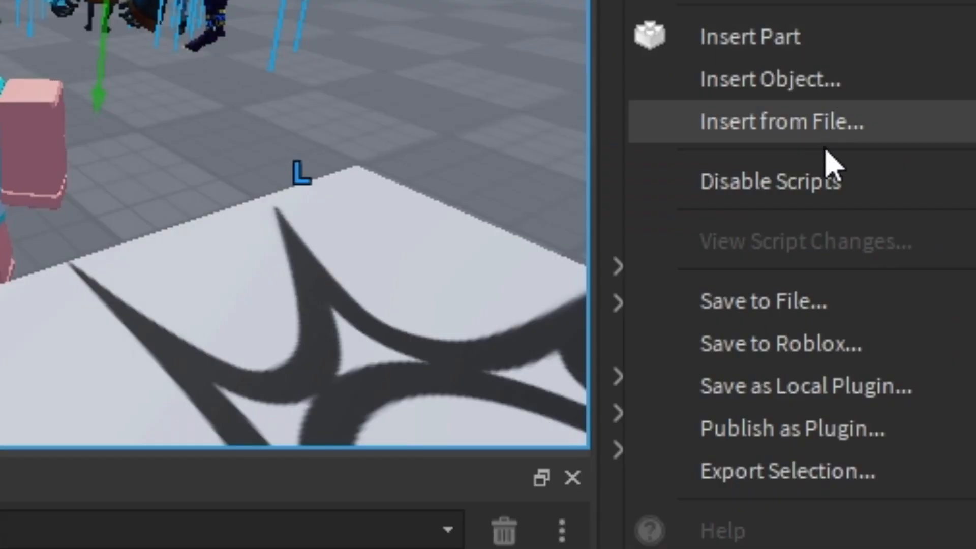
pyautogui.click(780, 343)
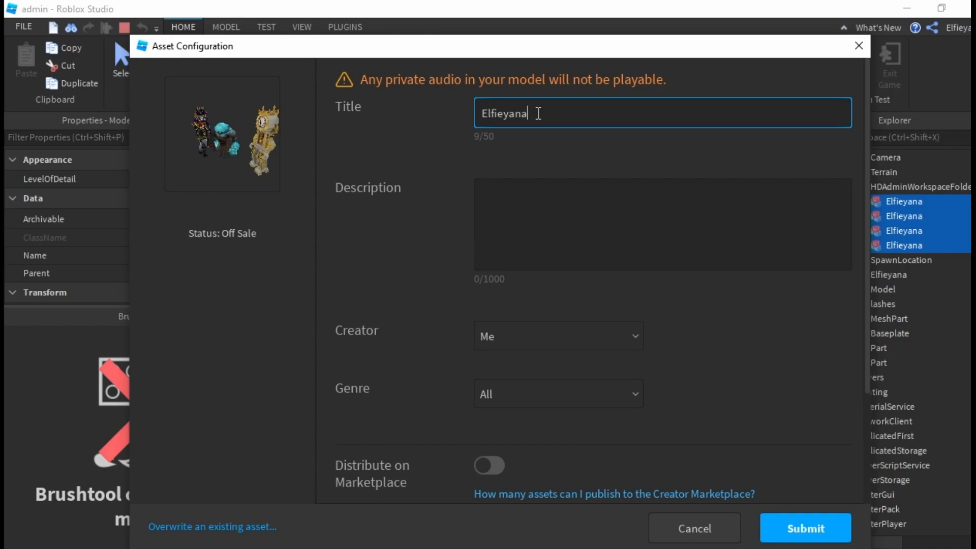
# Title the asset happy meal, submit it, and dismiss the success screen
pyautogui.write('happy meal')
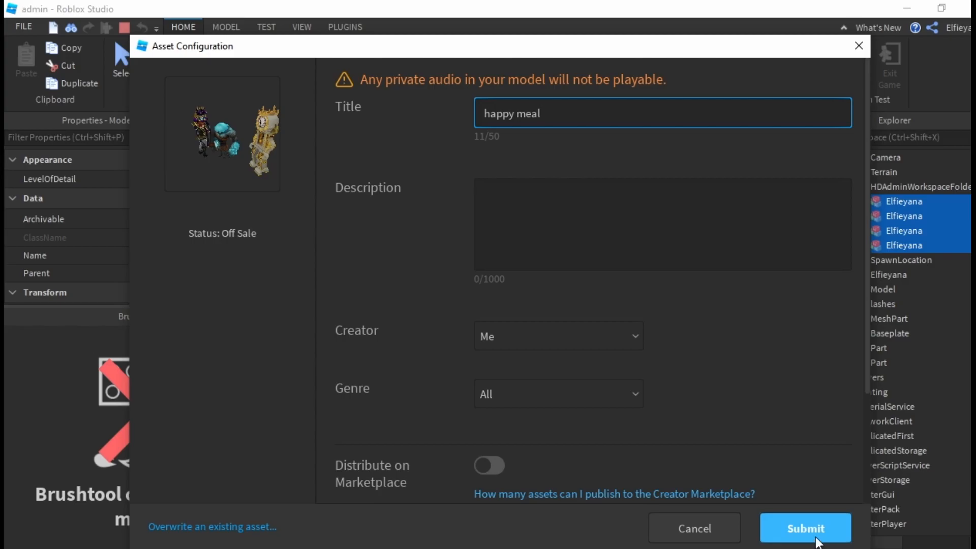
pyautogui.click(805, 528)
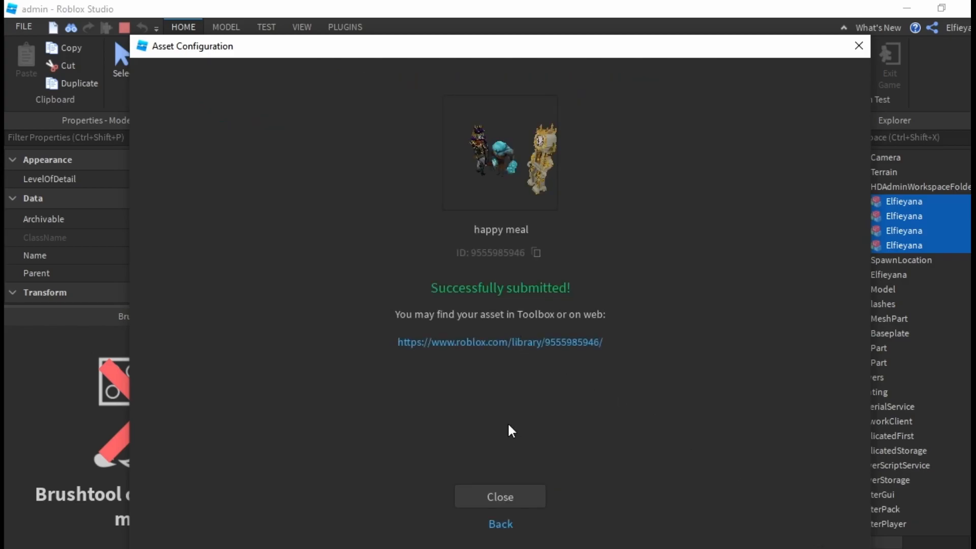
pyautogui.click(500, 497)
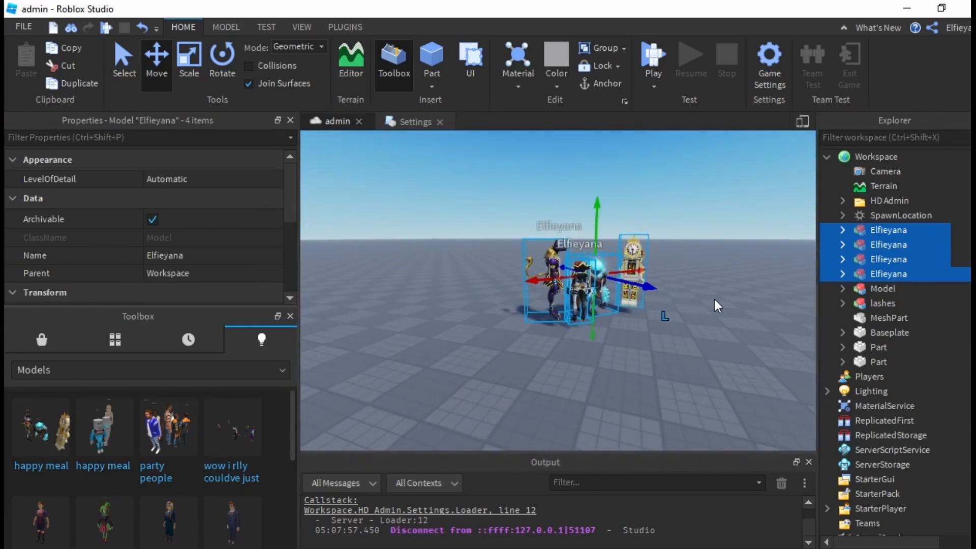
# Stop the playtest to return to editing
pyautogui.click(652, 56)
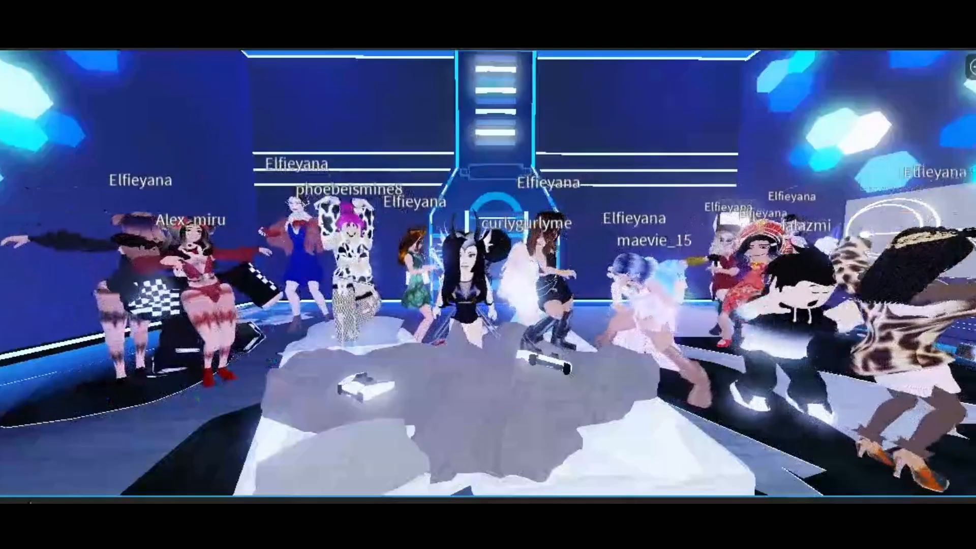